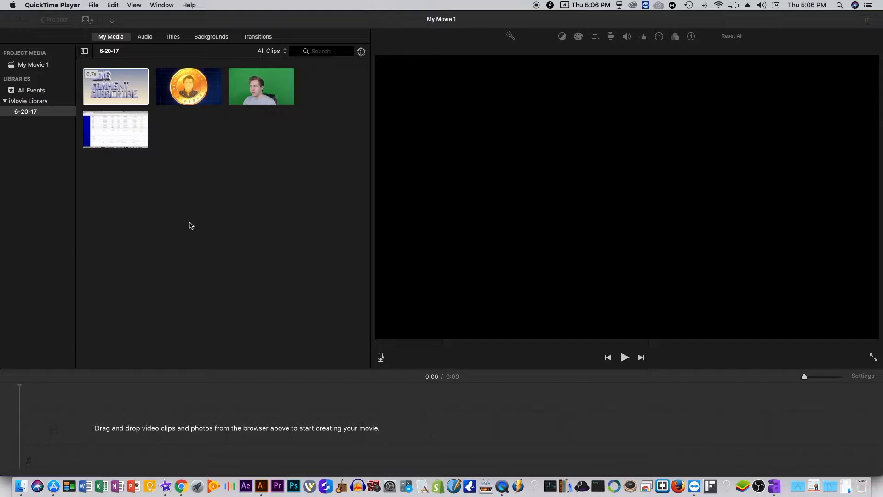
mouse_move(196, 225)
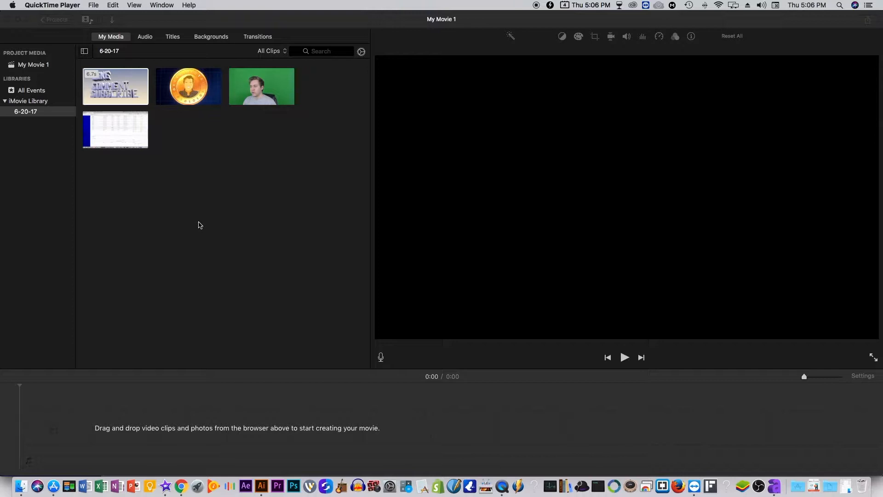
mouse_move(201, 226)
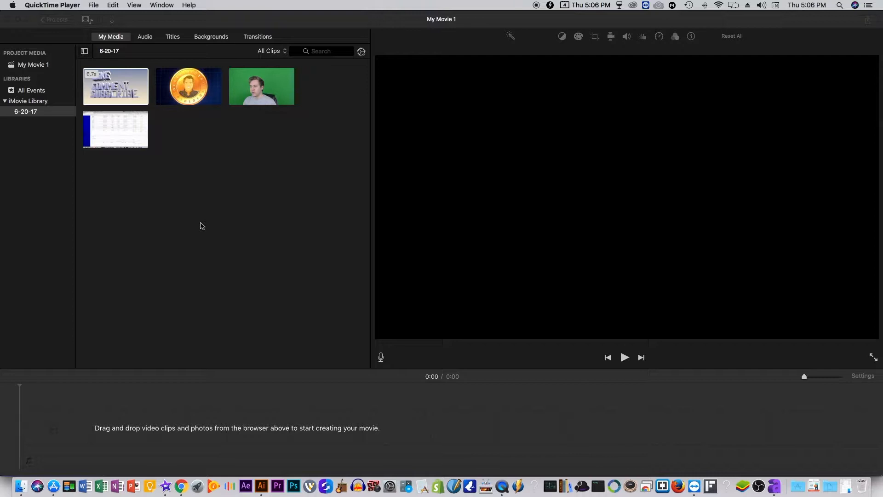
mouse_move(209, 225)
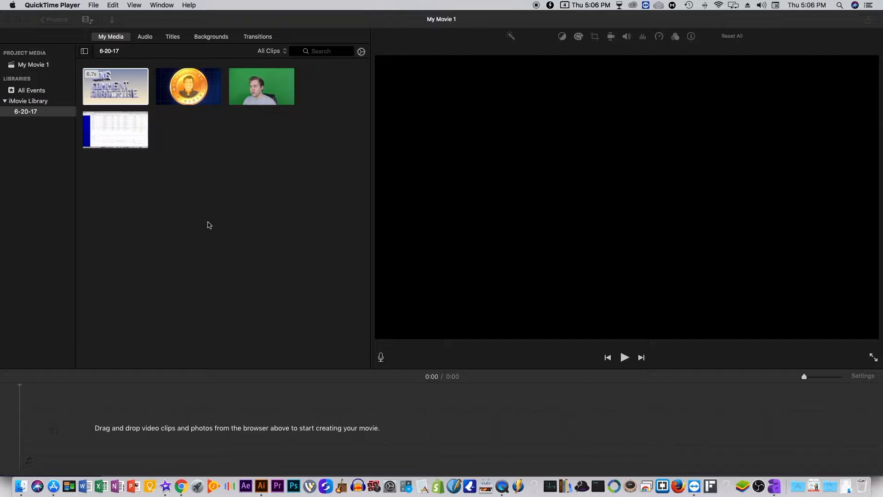
mouse_move(212, 221)
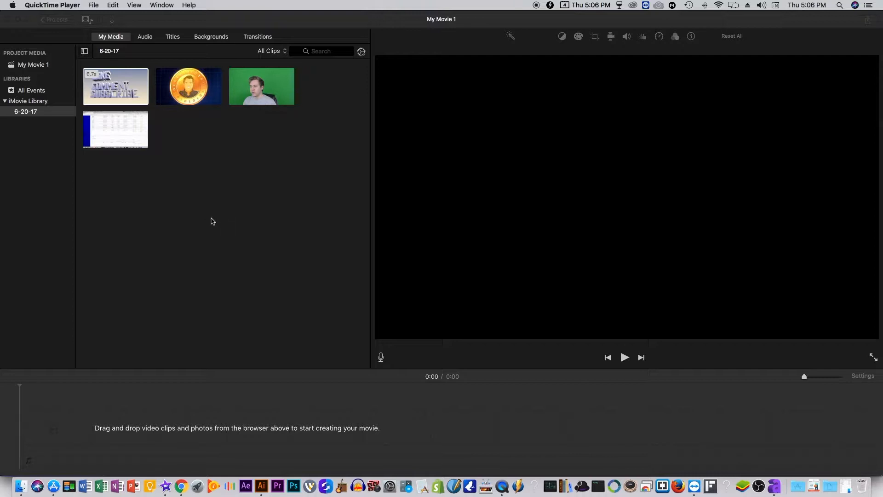
mouse_move(287, 267)
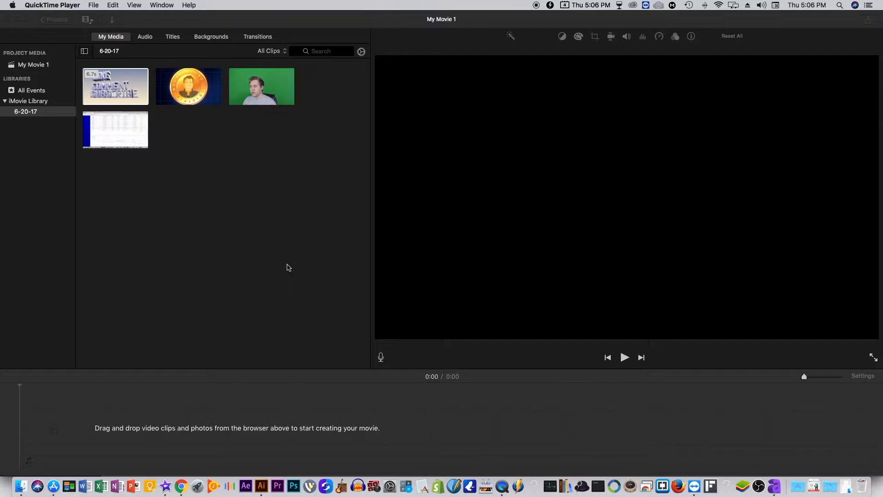
mouse_move(151, 146)
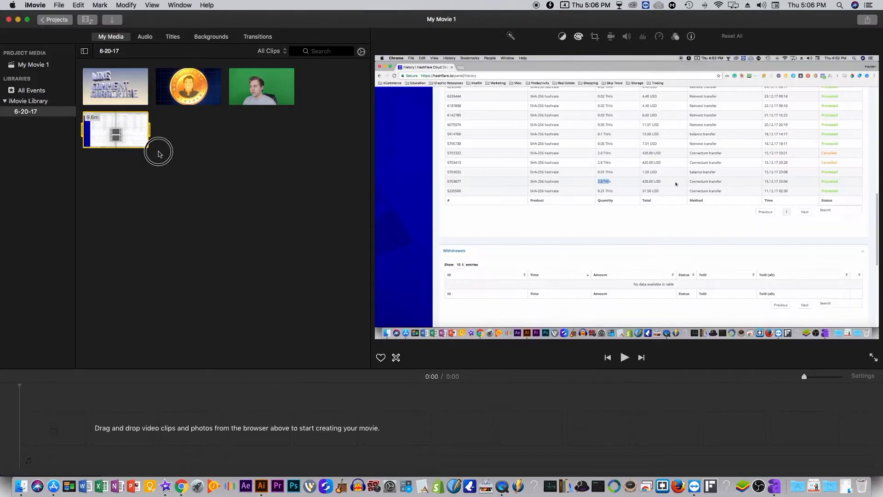
- Place the screen recording in the timeline and select the green-screen presenter clip
left_click_drag(116, 130, 119, 428)
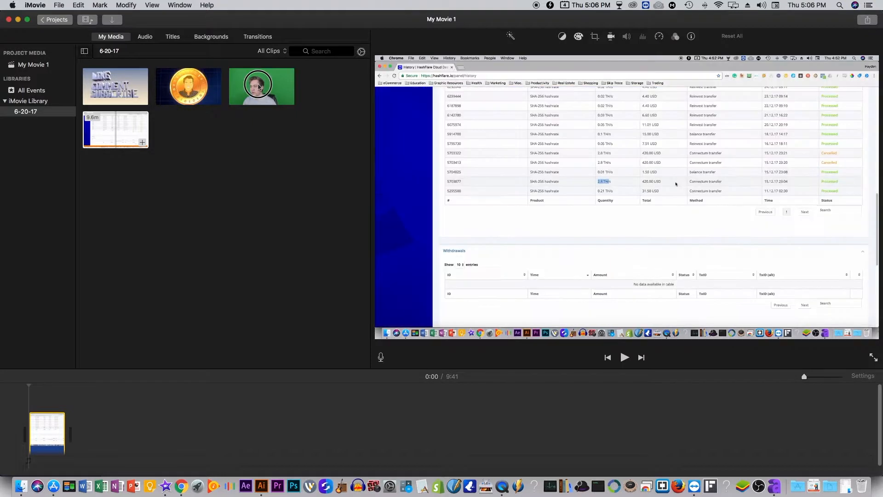
left_click(262, 86)
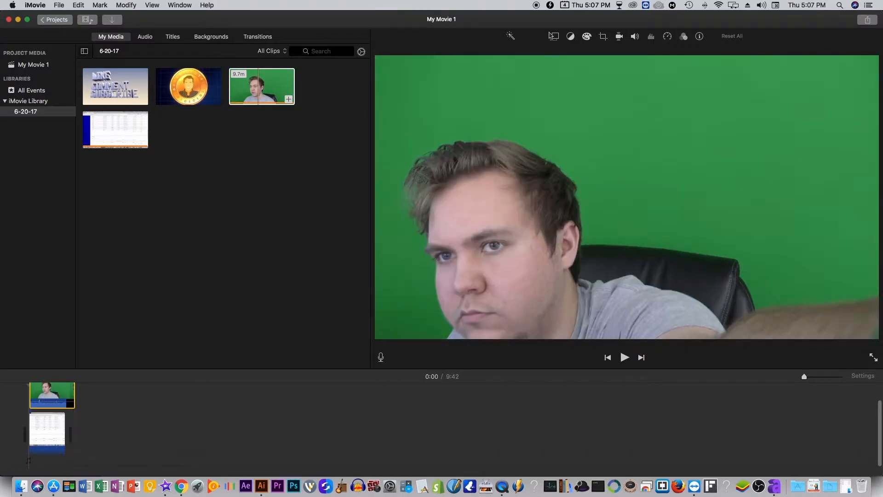
left_click(552, 36)
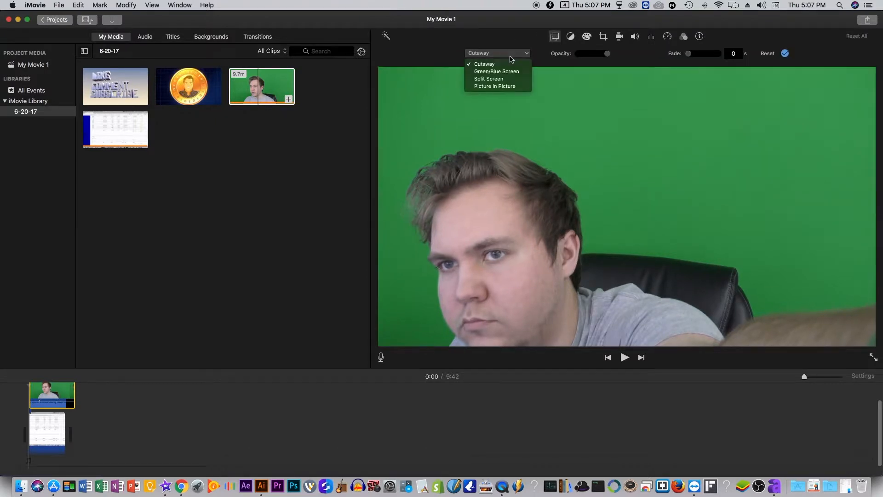
left_click(483, 64)
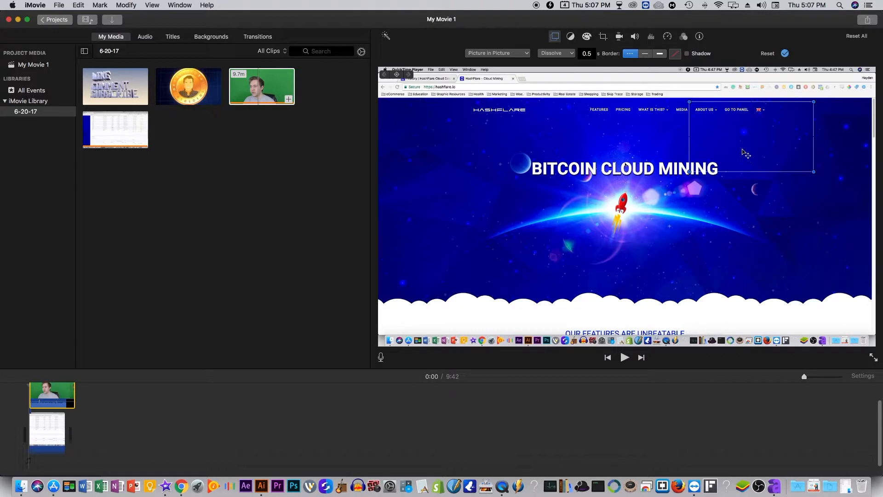
mouse_move(580, 238)
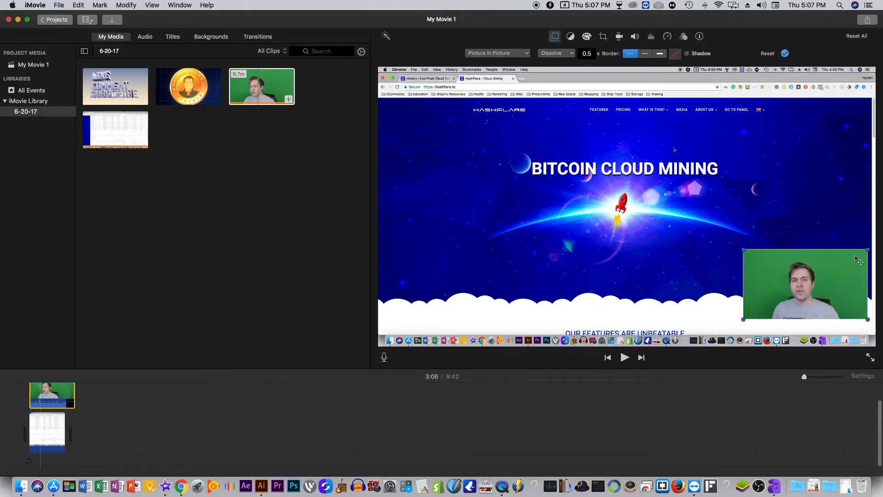
left_click(496, 53)
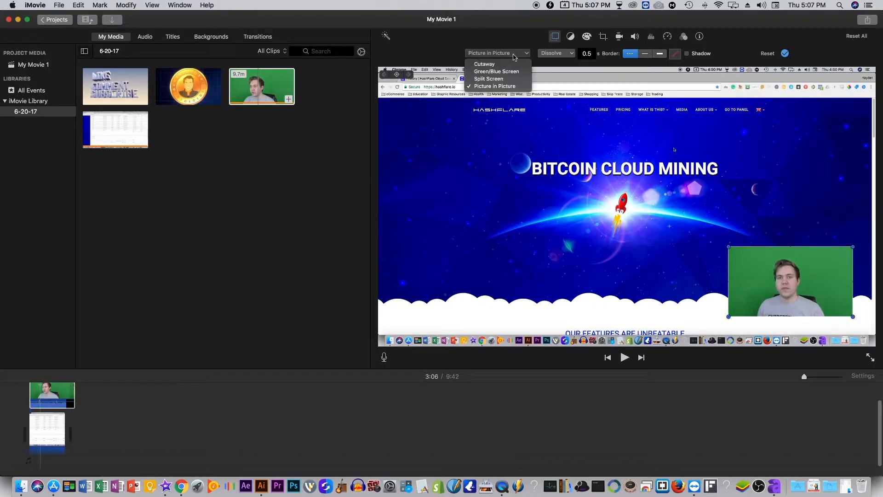
left_click(494, 85)
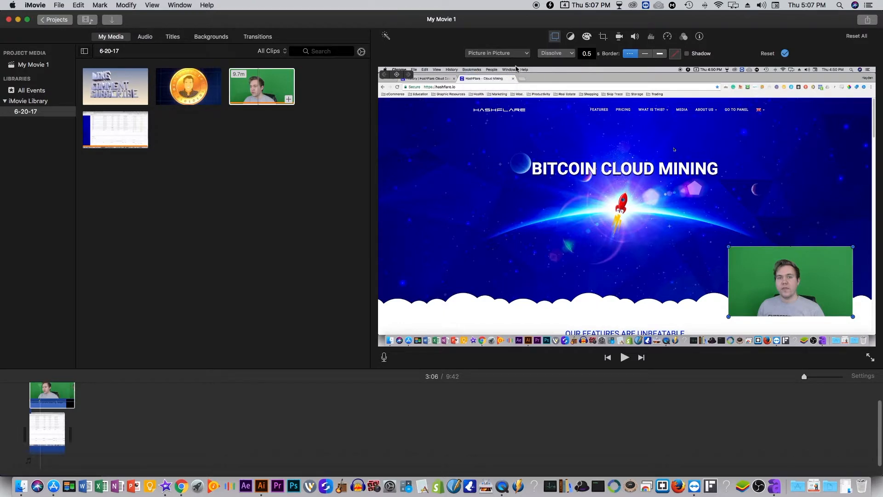
left_click(496, 53)
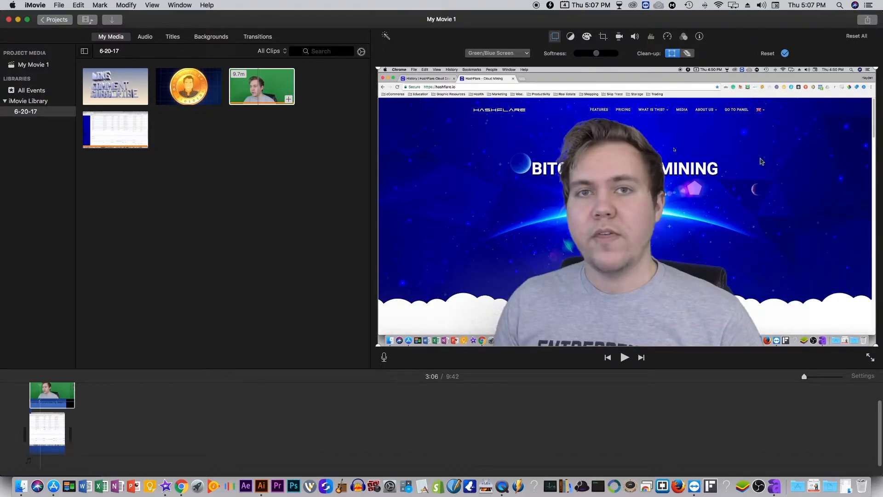
left_click(496, 53)
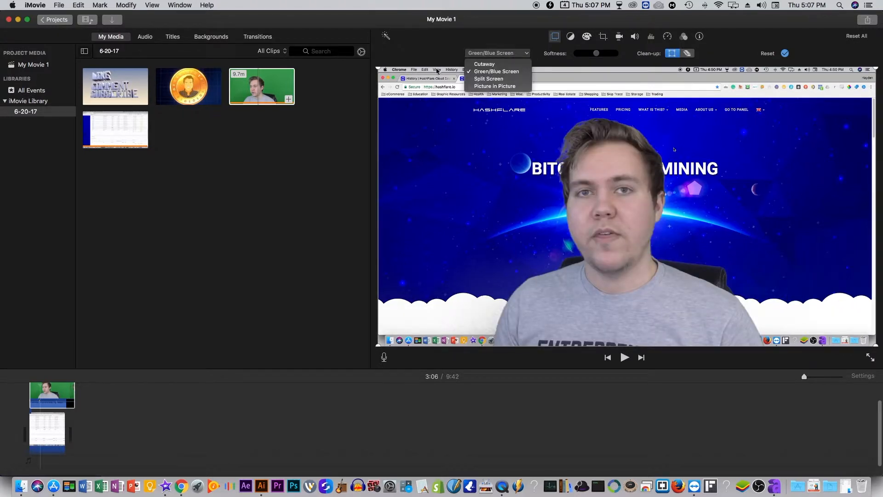
mouse_move(493, 86)
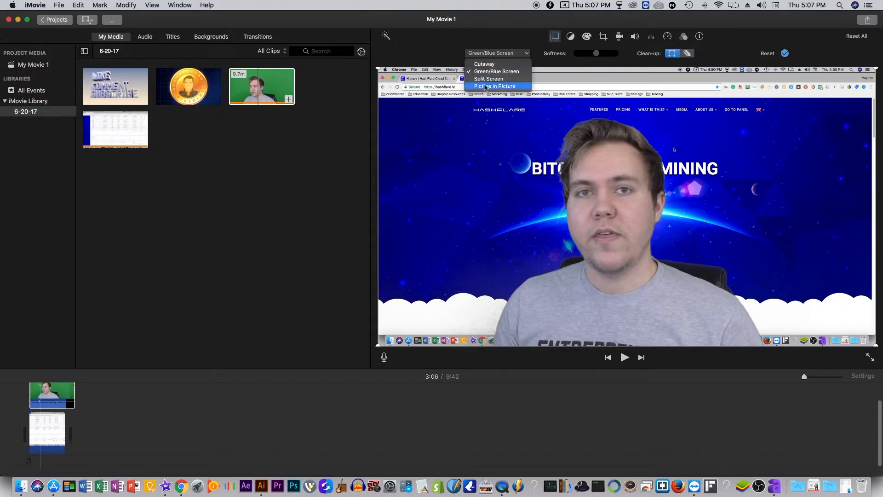
mouse_move(489, 78)
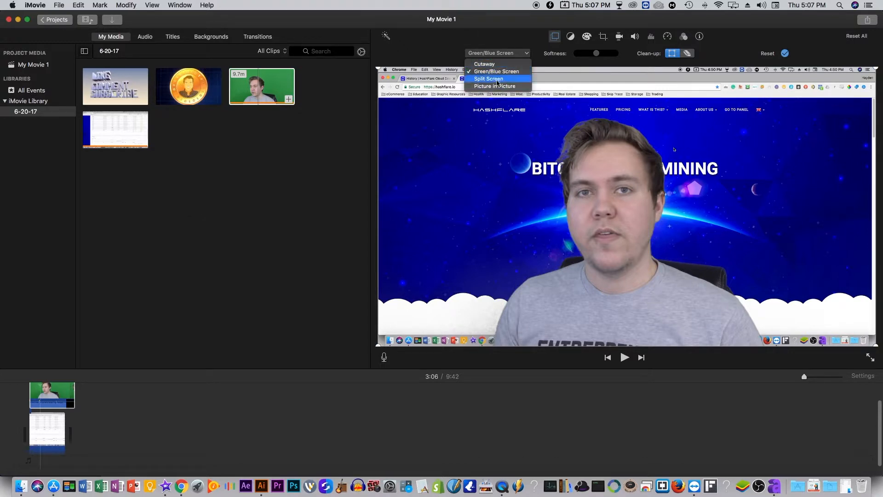
left_click(495, 86)
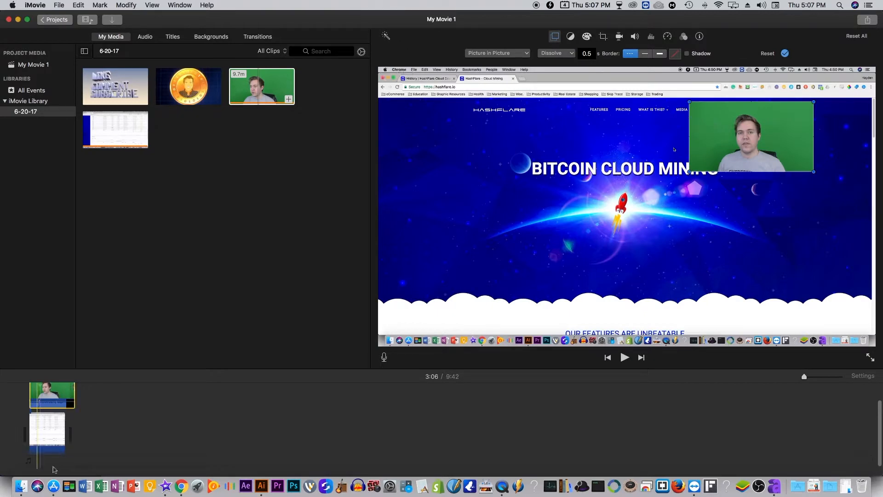
left_click(59, 389)
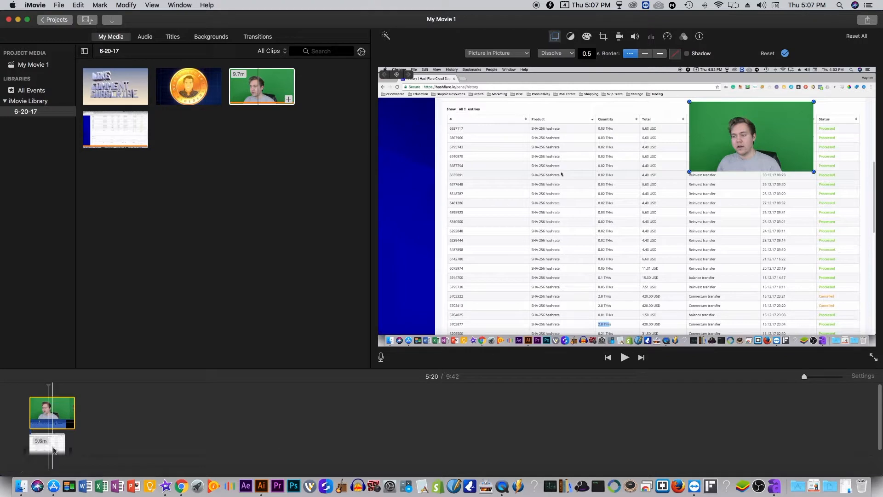
left_click(497, 53)
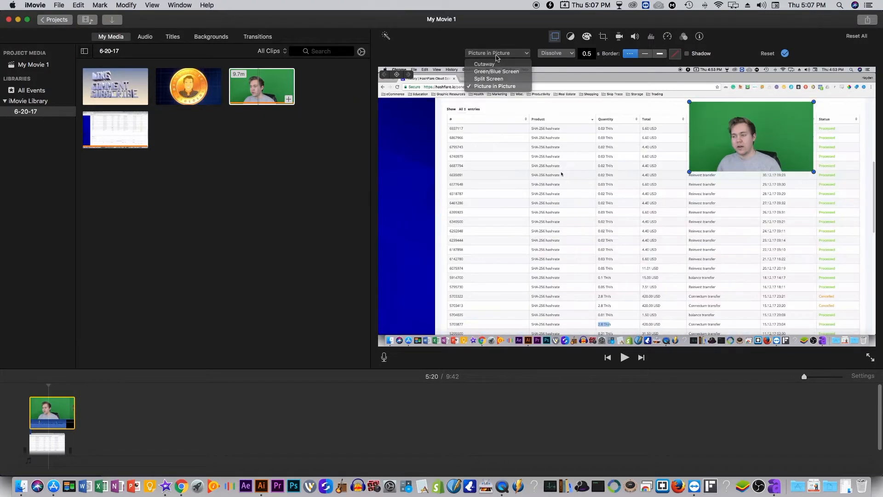
left_click(484, 63)
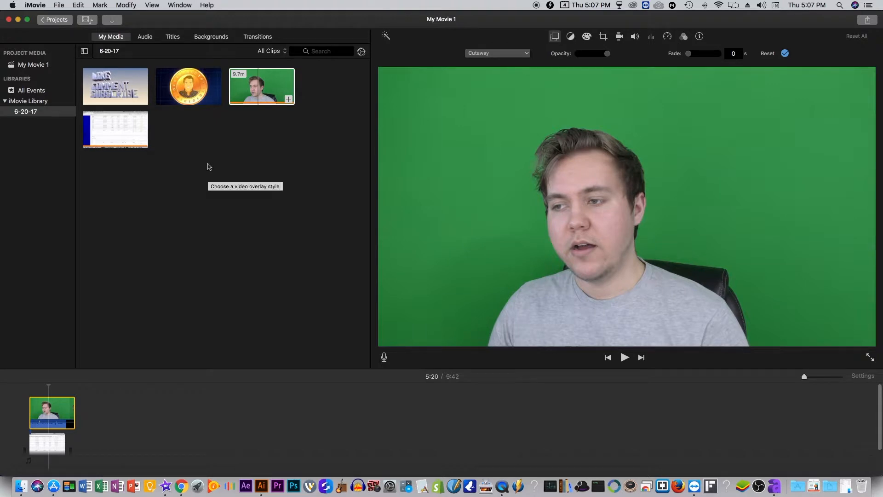
mouse_move(208, 174)
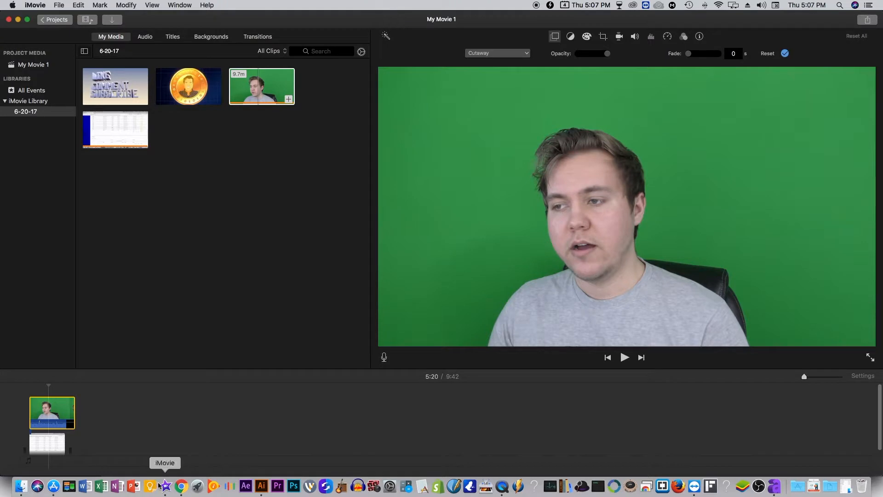
- Bring iMovie forward, then switch to Finder to fetch a plain green still image
left_click(20, 485)
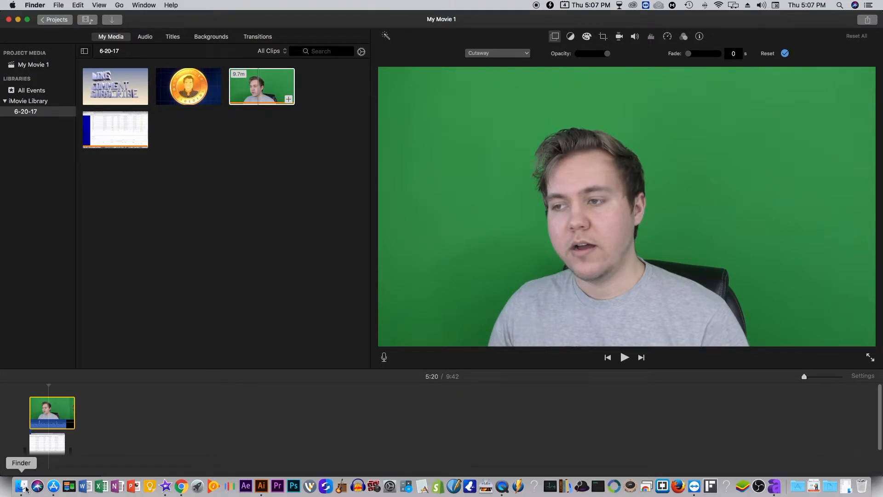
left_click(23, 486)
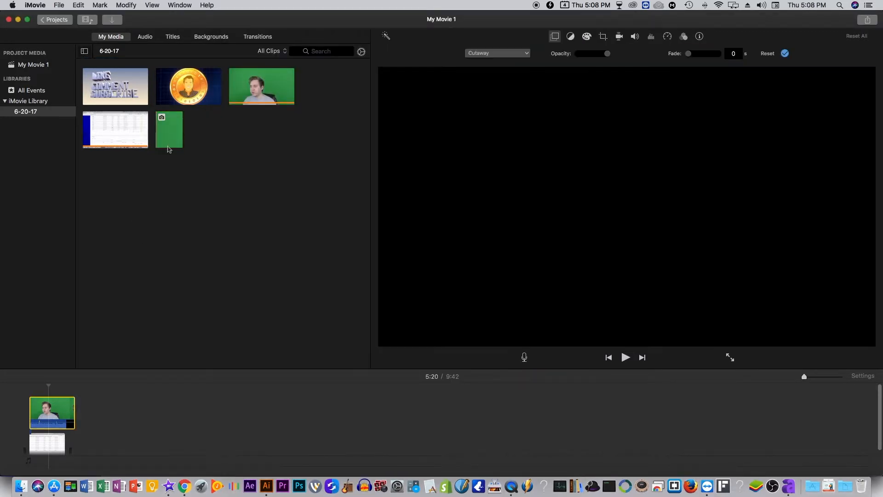
- Add the green still to the timeline and move it before the screen recording
left_click_drag(169, 130, 88, 442)
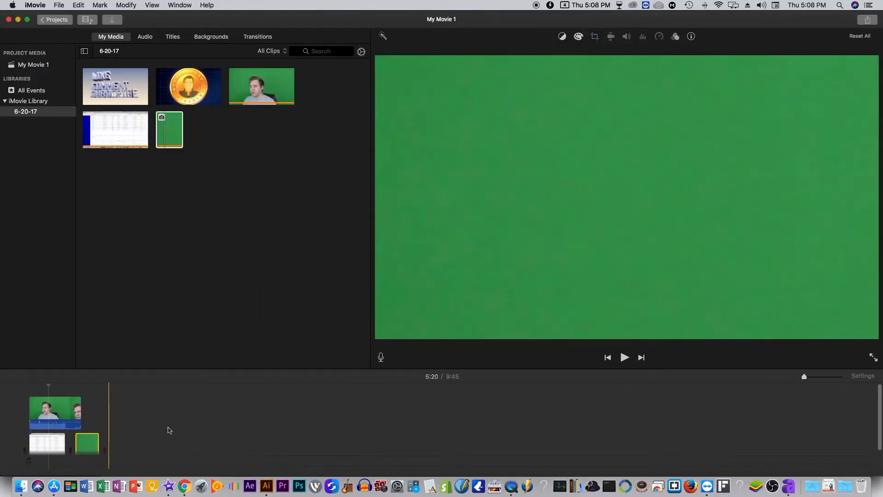
left_click(55, 411)
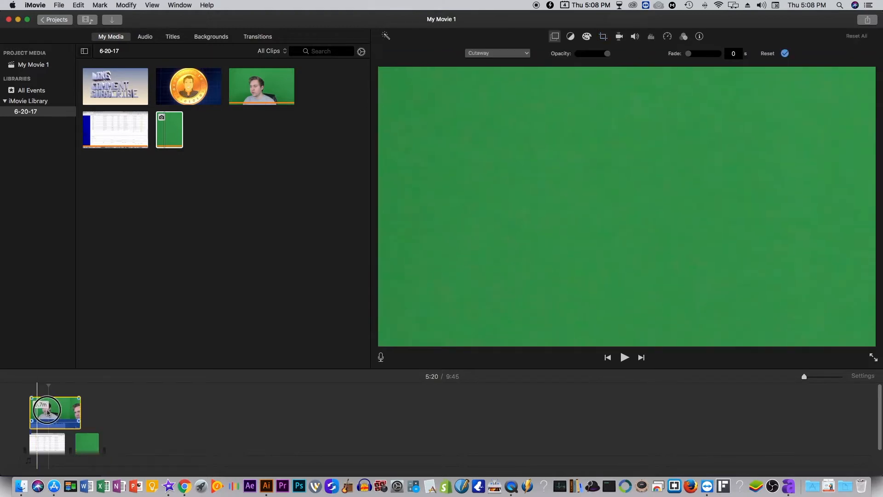
left_click_drag(53, 411, 99, 401)
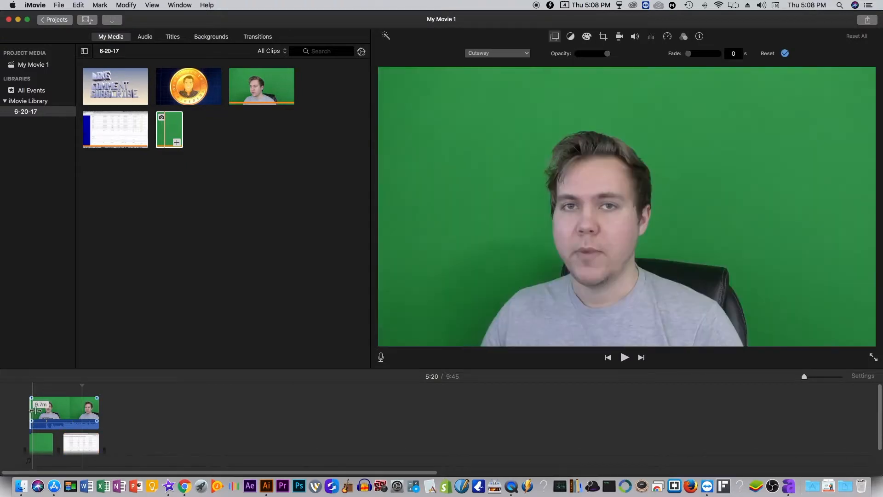
- Choose a picture-in-picture overlay style and move the presenter inset to the bottom-right corner
left_click(496, 52)
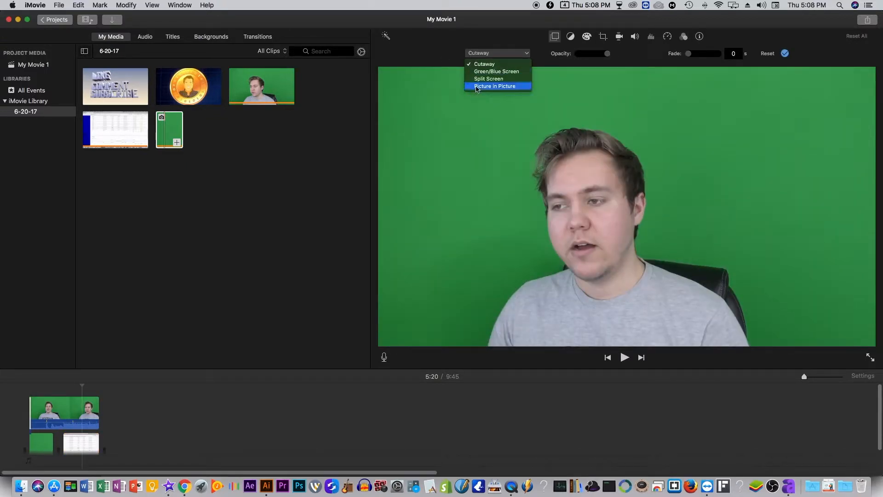
left_click(495, 85)
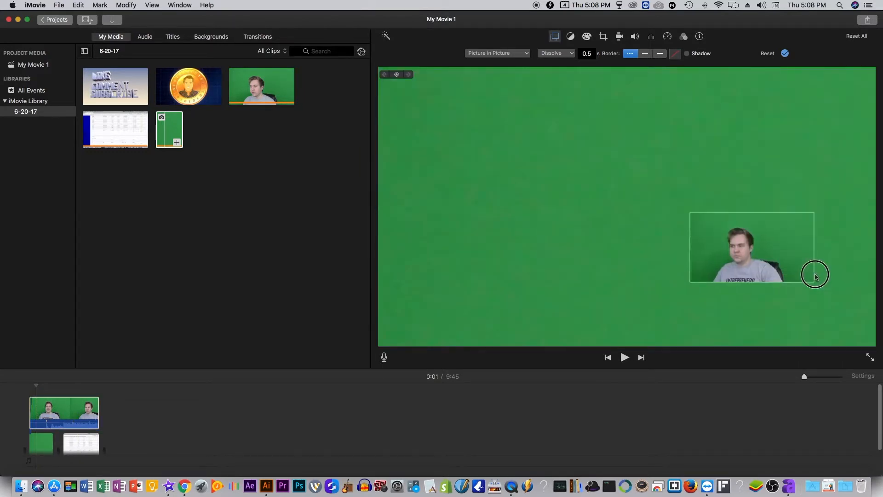
left_click_drag(814, 275, 847, 301)
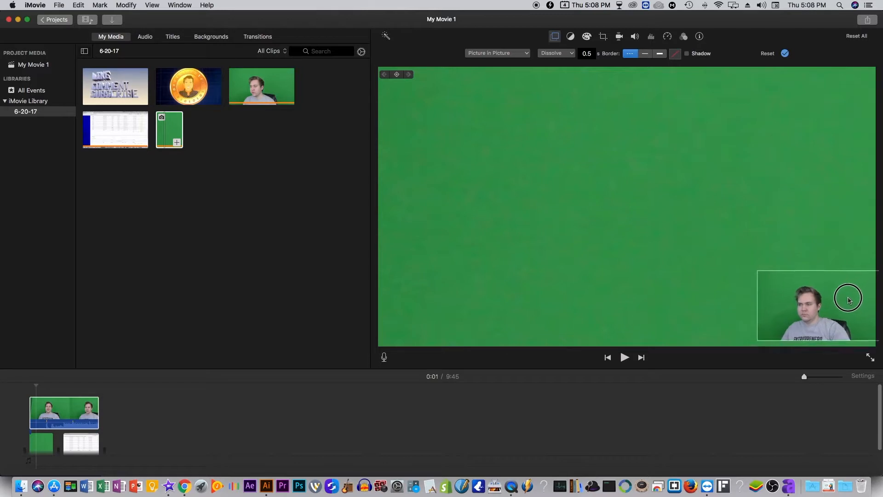
left_click(63, 411)
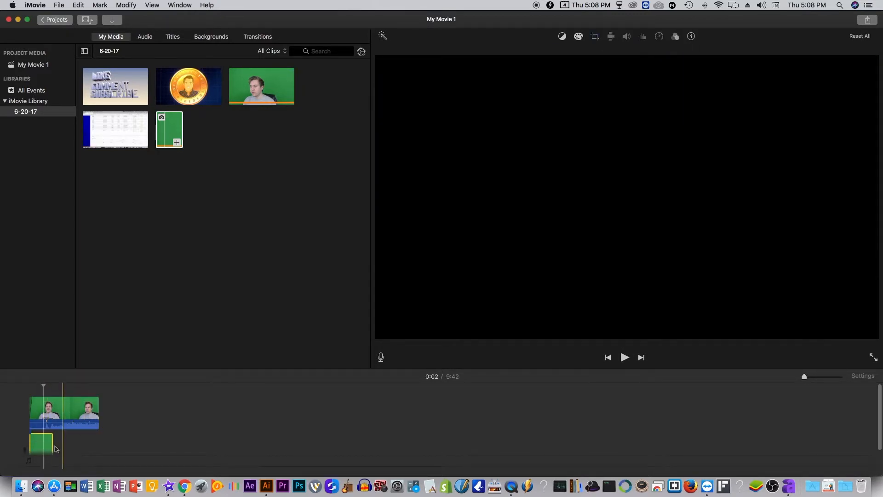
- Stretch the green background still to span the presenter overlay's full length
left_click_drag(55, 445, 119, 442)
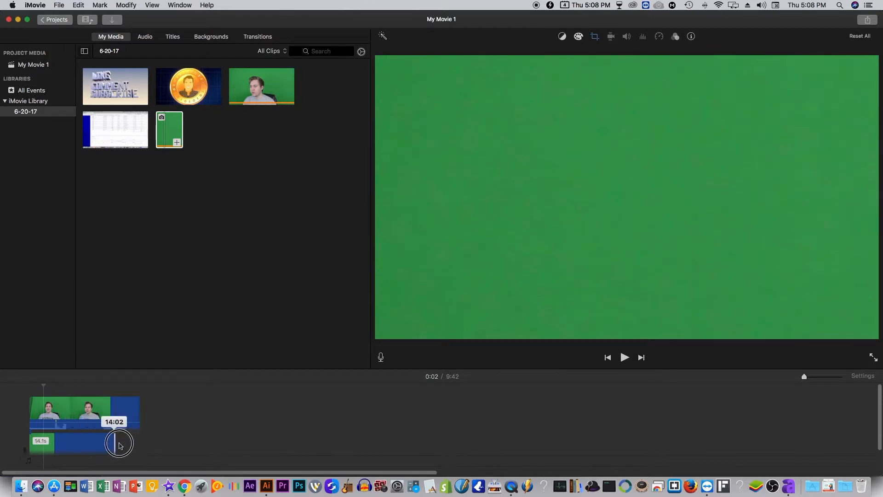
left_click_drag(119, 443, 318, 445)
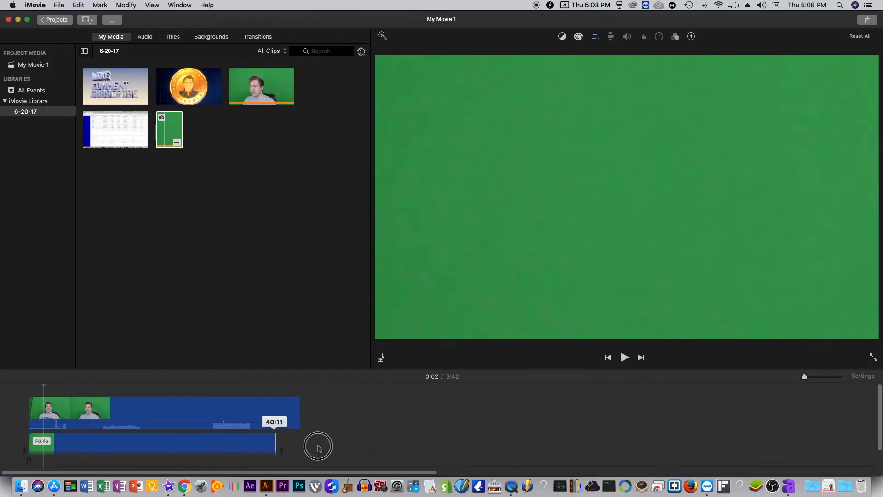
left_click_drag(318, 444, 694, 444)
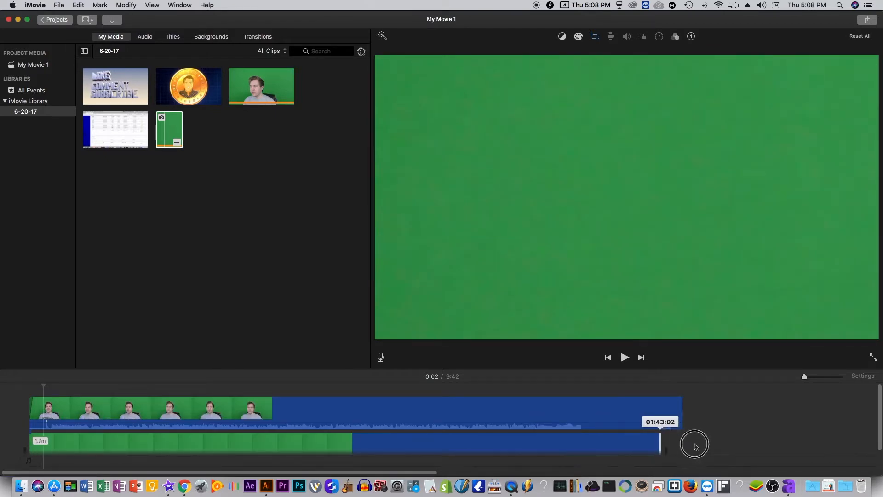
left_click_drag(694, 444, 855, 443)
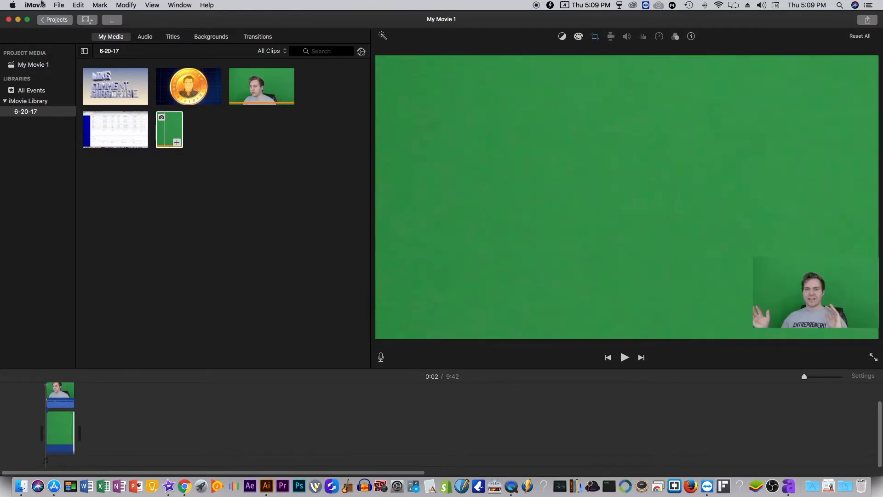
left_click(59, 5)
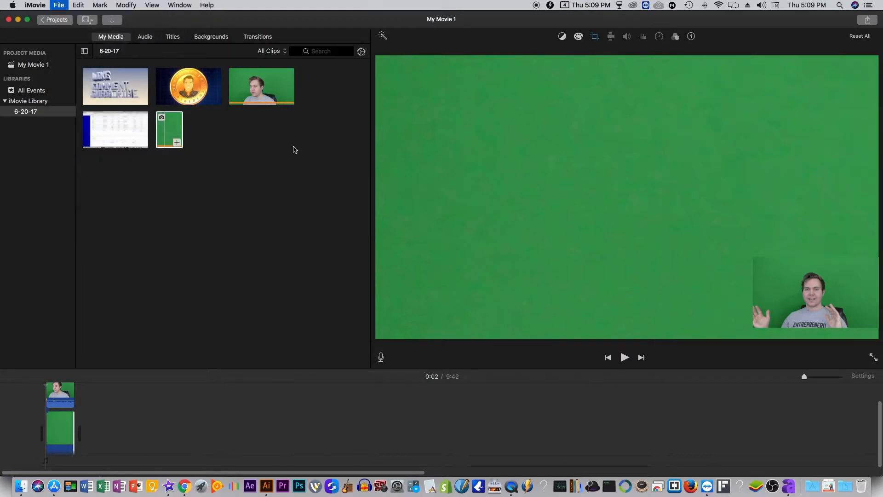
mouse_move(373, 150)
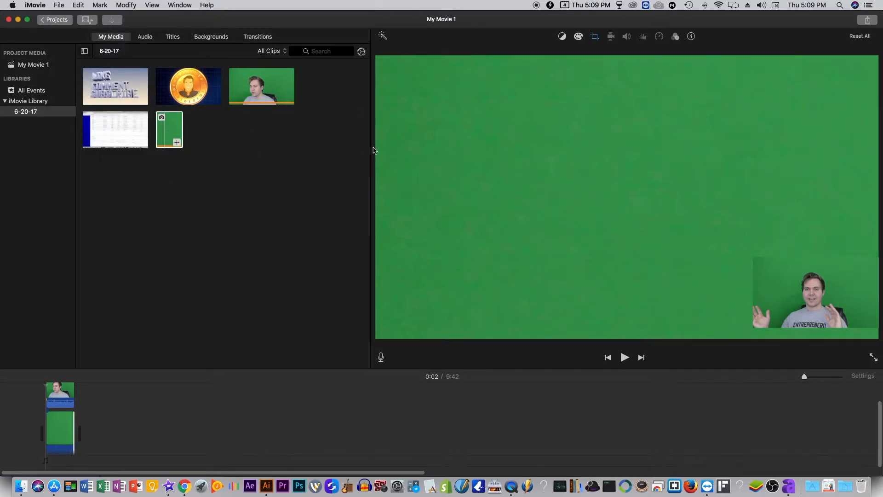
- Export the movie to the Desktop as a 1080p file named 'HashFlare Mini'
left_click(867, 20)
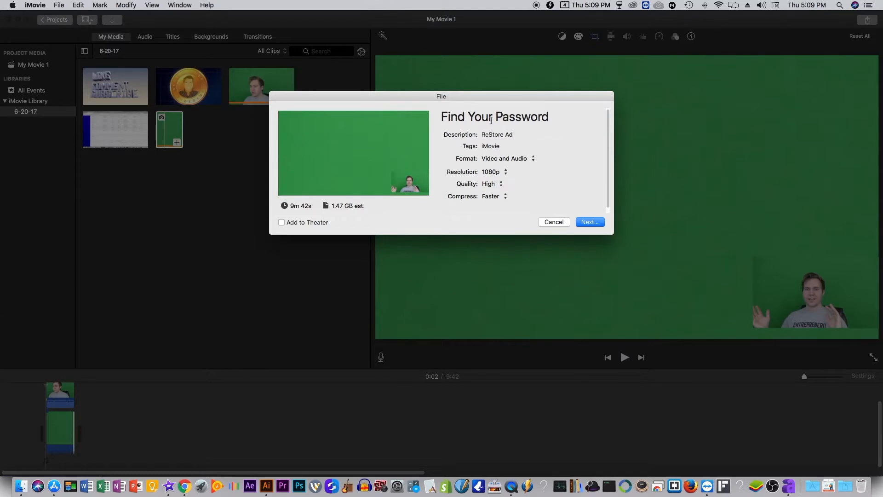
left_click(494, 117)
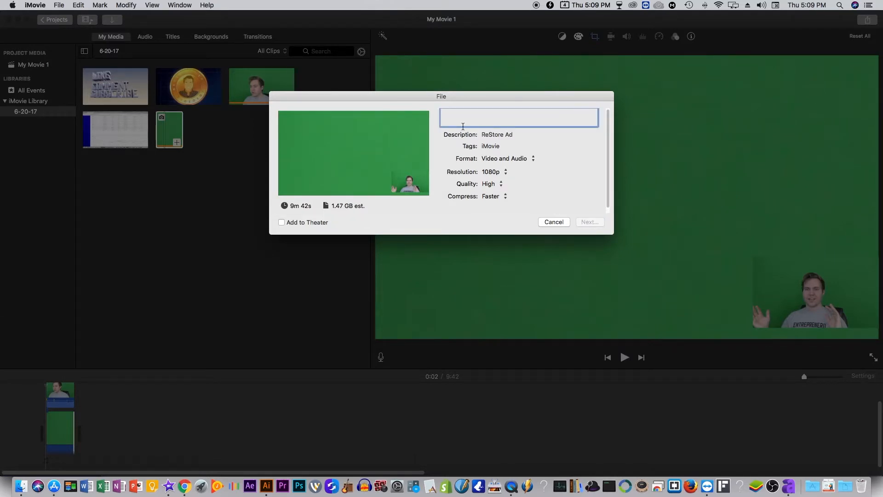
type("HashFlare")
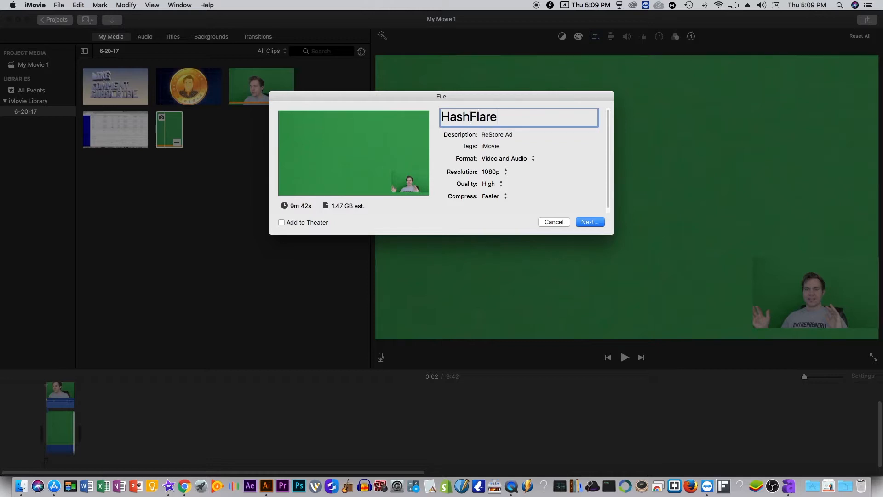
type("Mini")
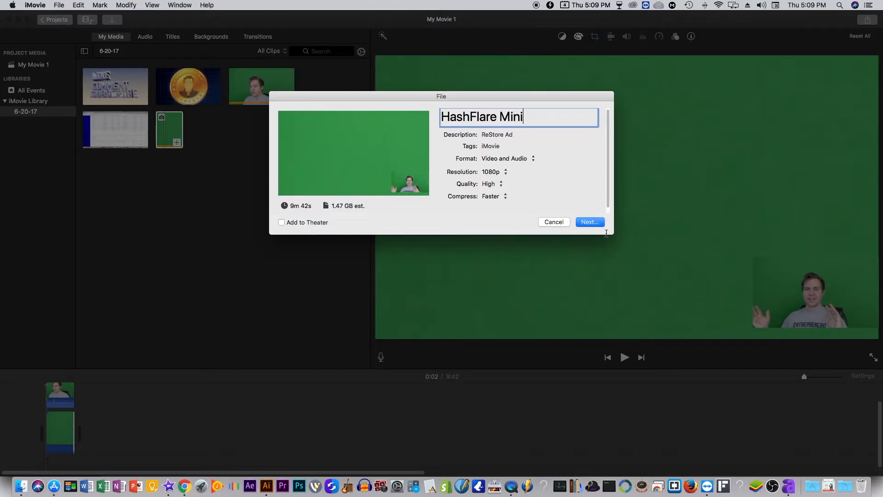
left_click(589, 221)
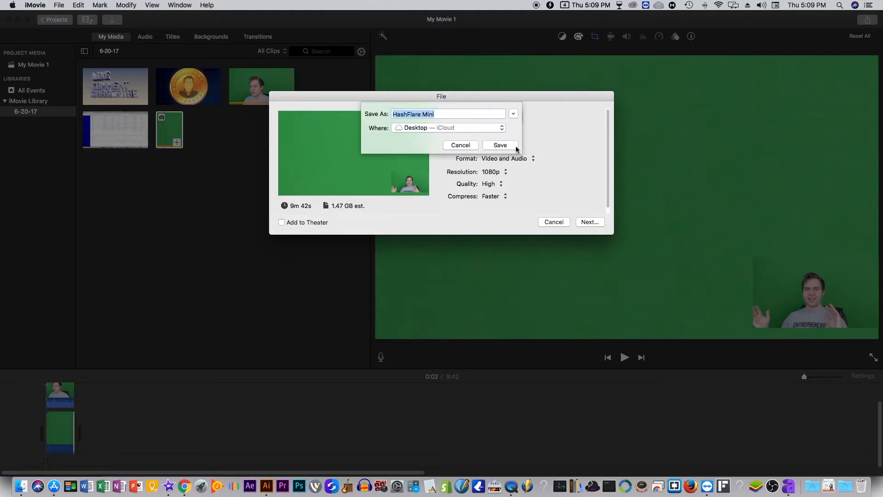
left_click(460, 145)
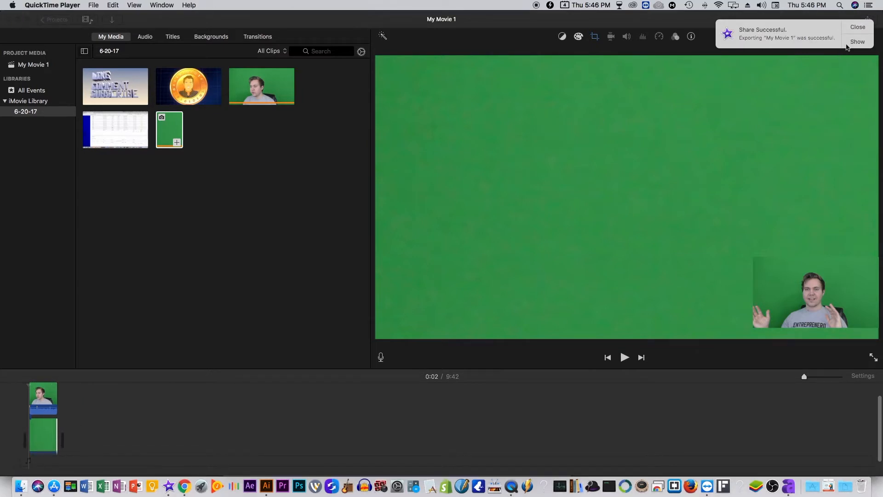
- Close the Share Successful notice and switch to Finder
left_click(856, 27)
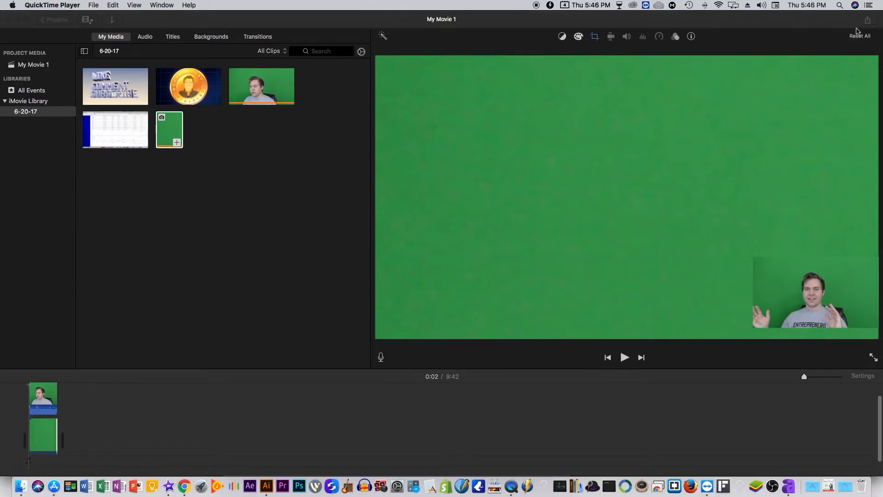
mouse_move(21, 486)
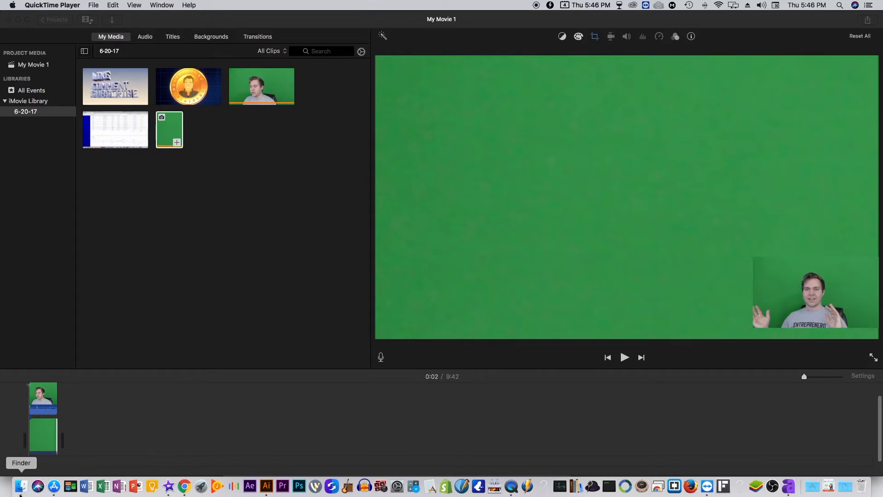
left_click(21, 485)
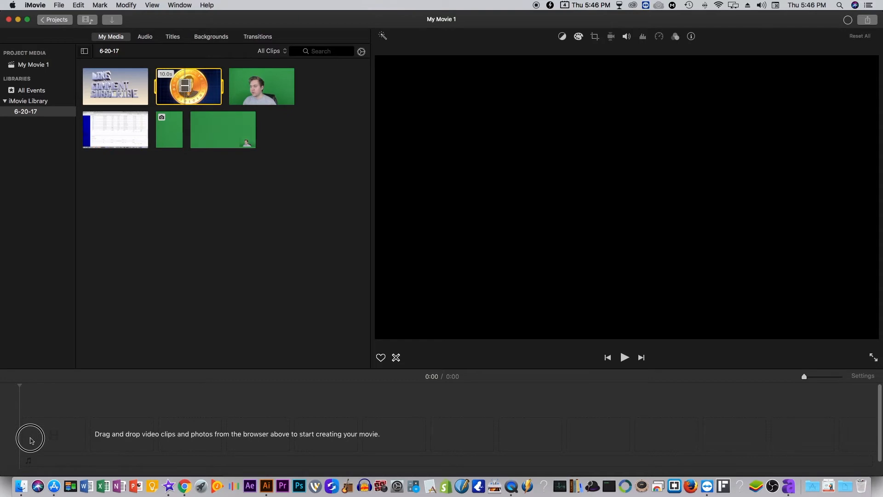
- Add the coin intro bumper to the empty timeline and bring up the video overlay settings
left_click_drag(188, 86, 335, 434)
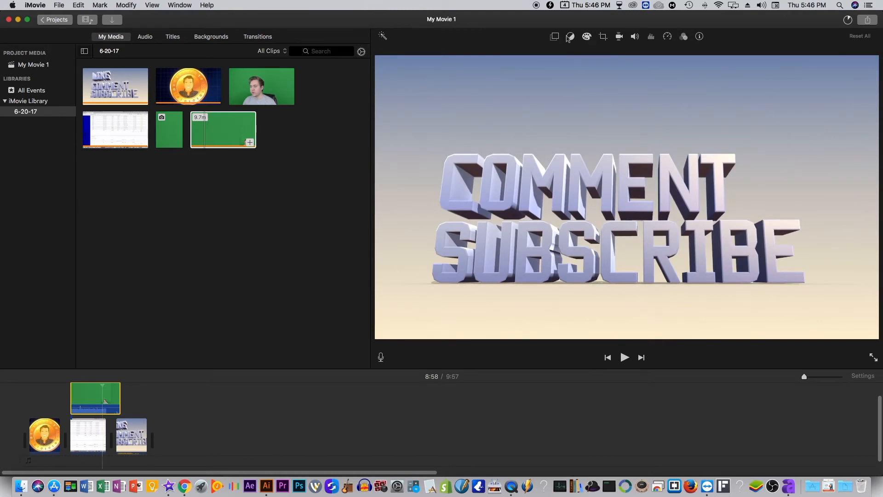
left_click(94, 397)
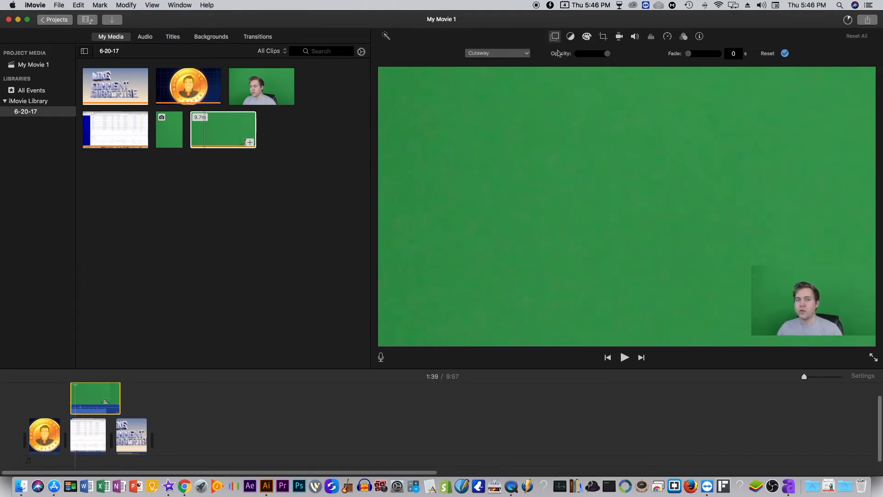
- Set the presenter overlay mode to Green/Blue Screen
left_click(497, 52)
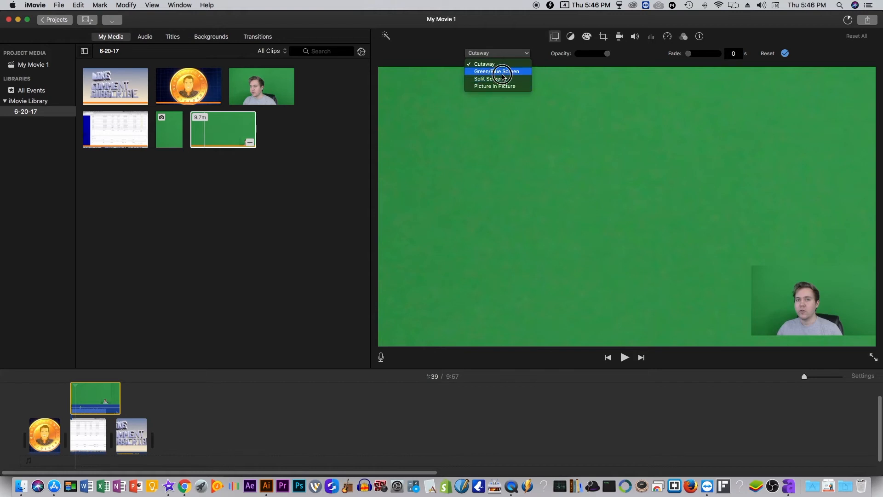
left_click(497, 72)
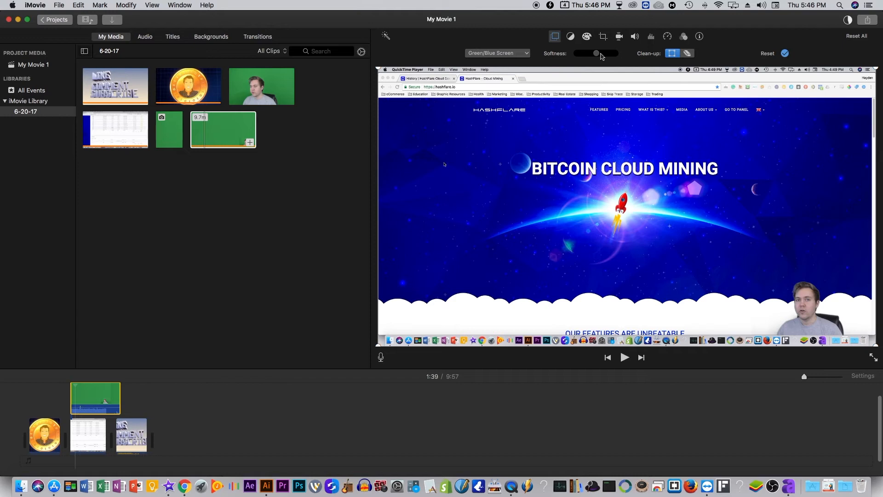
mouse_move(602, 56)
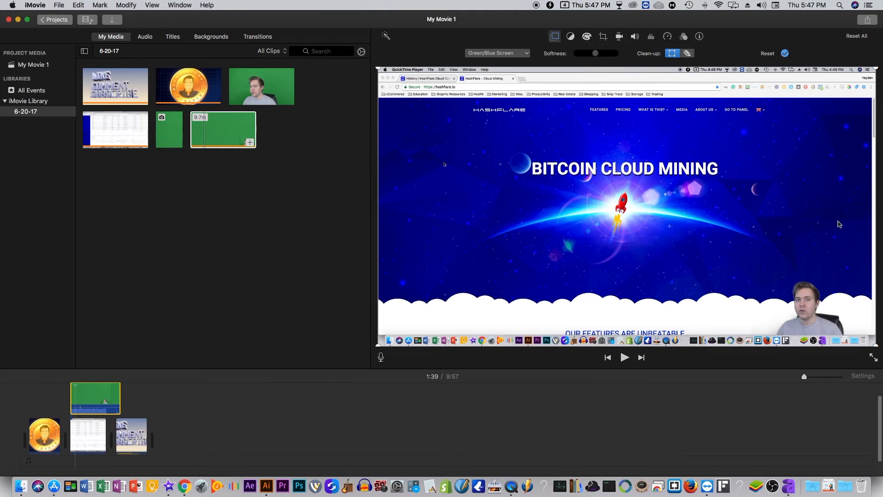
mouse_move(748, 193)
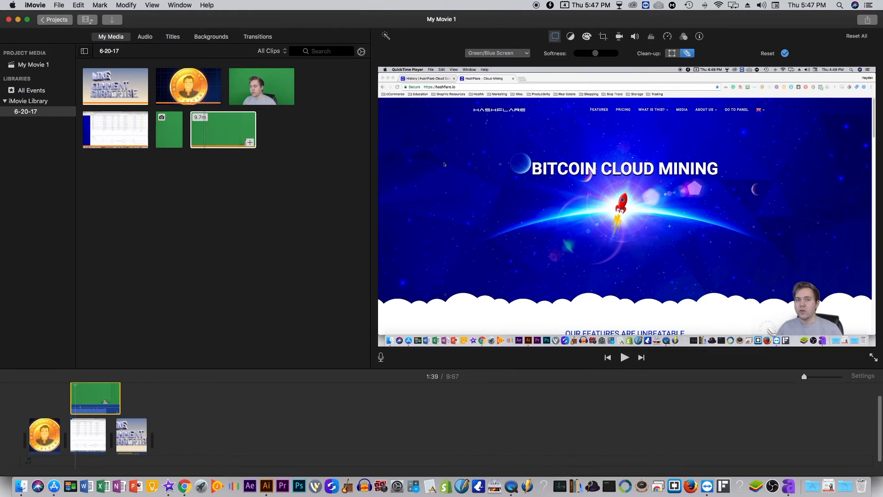
mouse_move(816, 296)
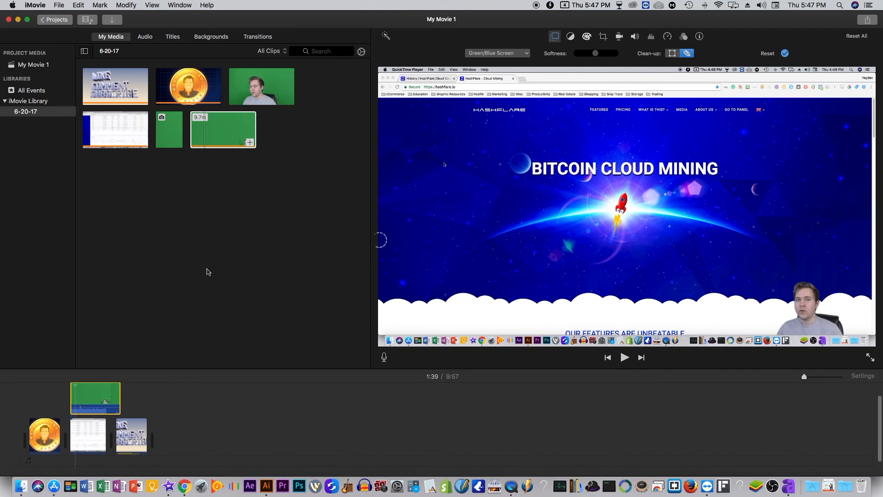
mouse_move(230, 275)
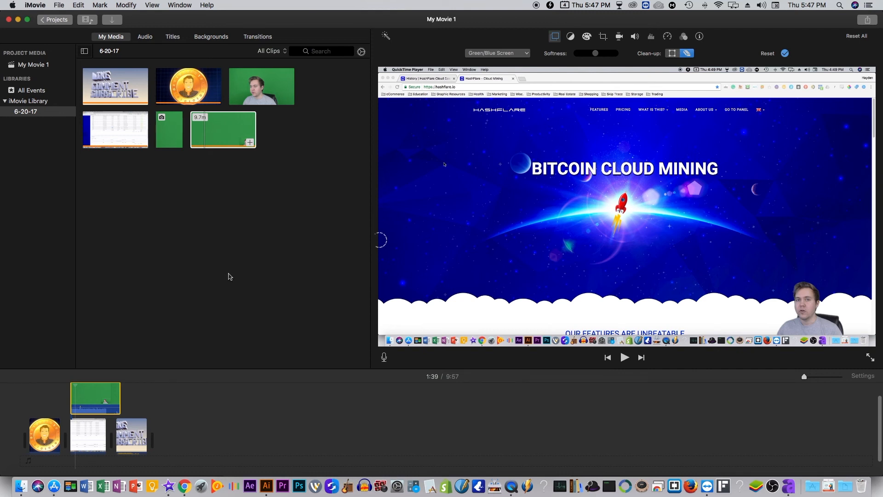
mouse_move(228, 279)
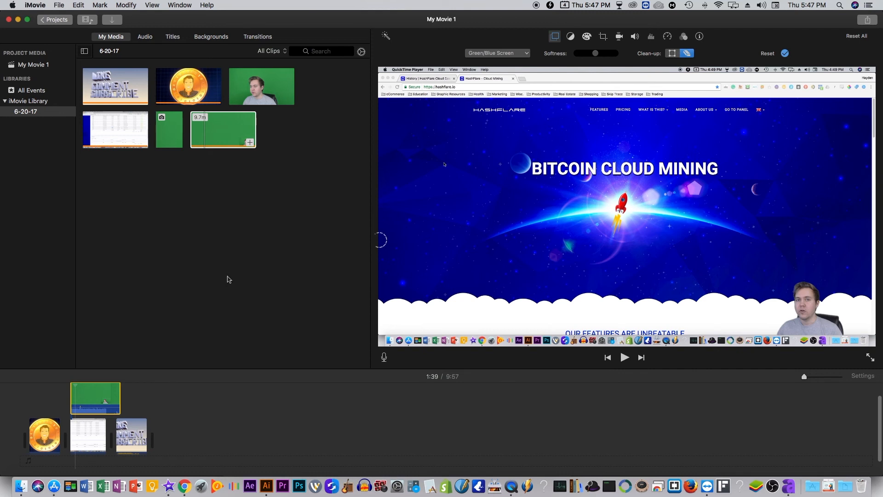
mouse_move(310, 301)
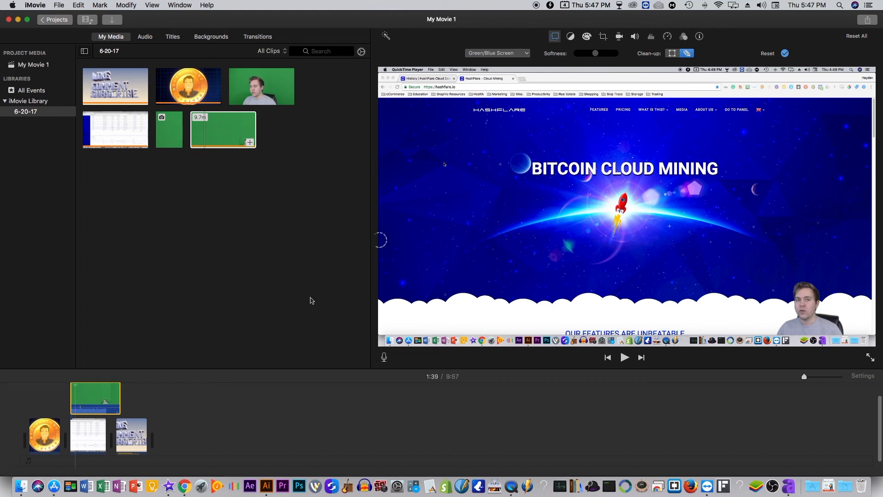